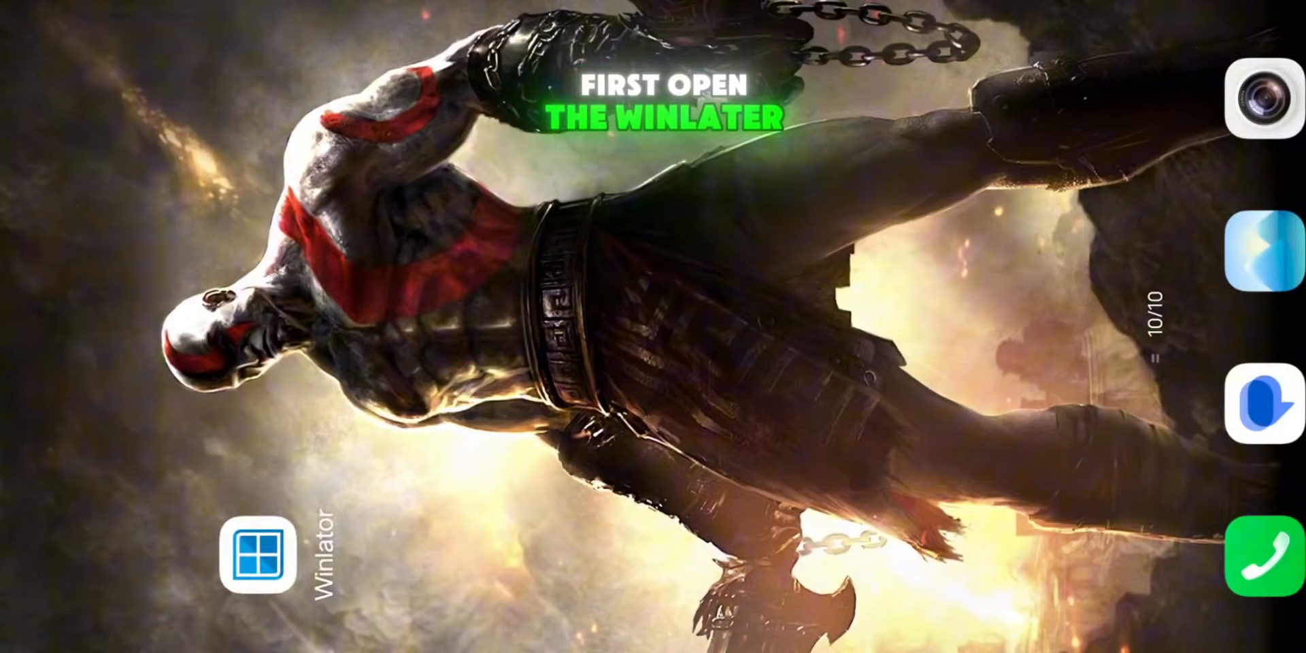
Launch Winlator from the Android home screen
left_click(258, 554)
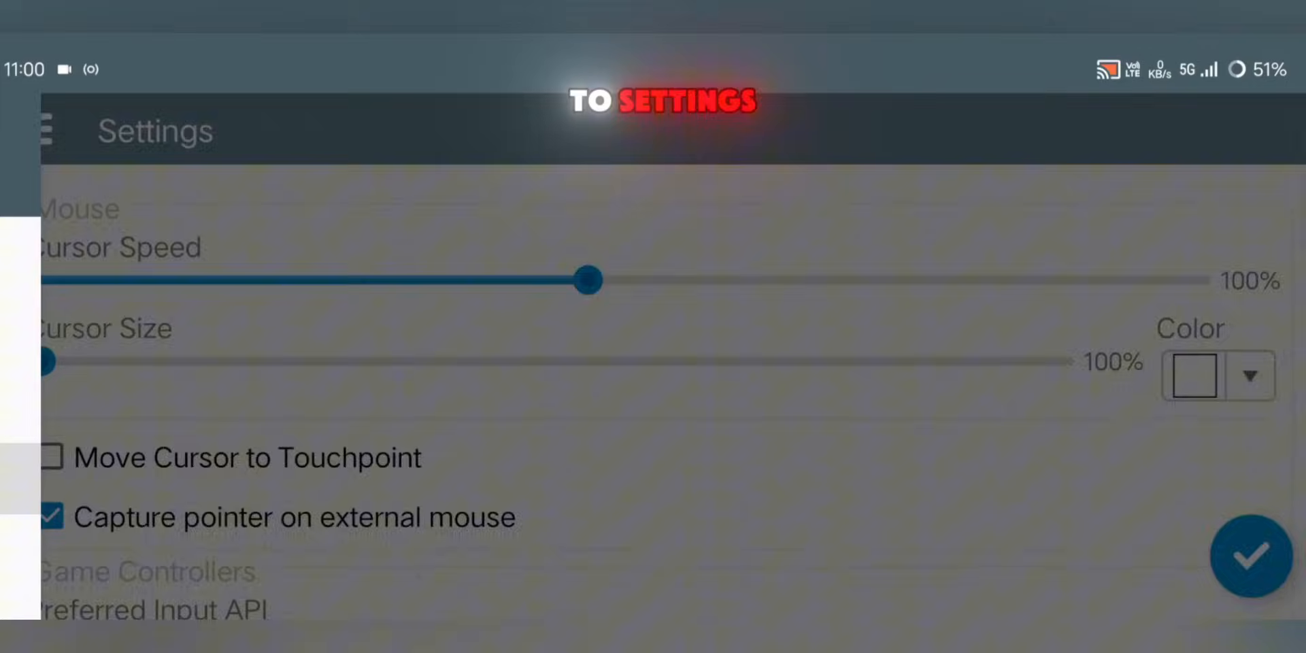
Raise cursor speed to 200%, enable Android clipboard on Wine with Box64 0.3.7 Intermediate, and show Containers
left_click_drag(588, 280, 1216, 281)
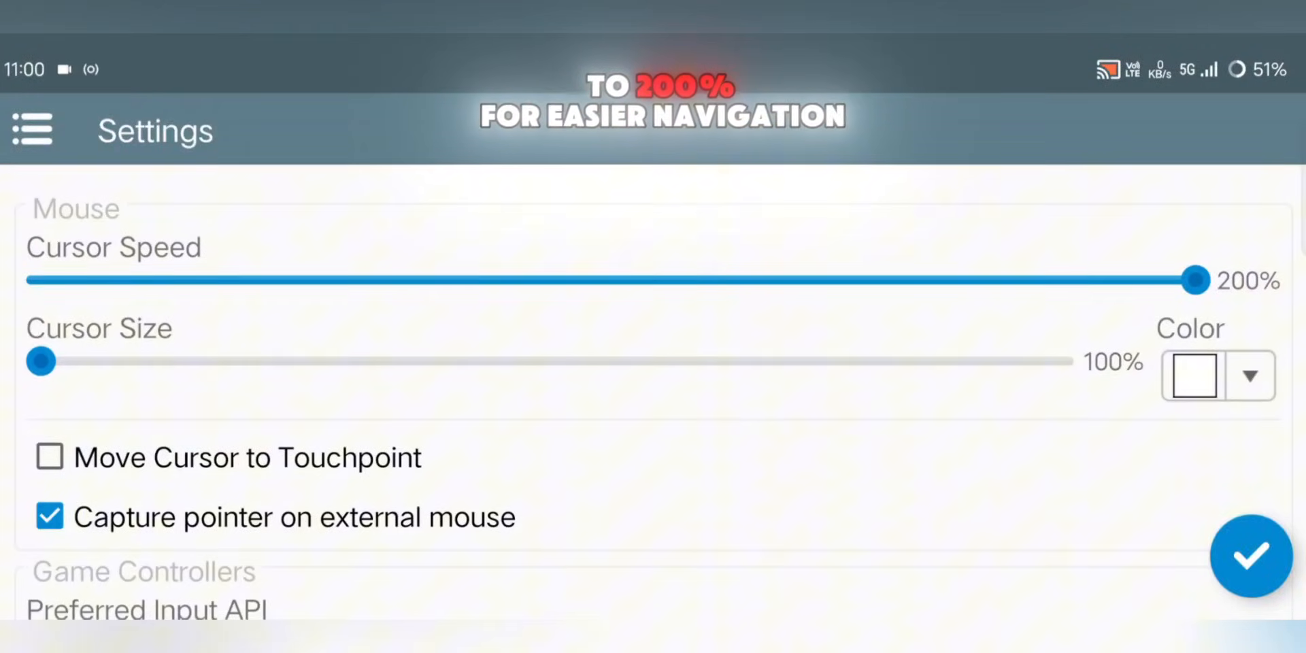
scroll("down", 3)
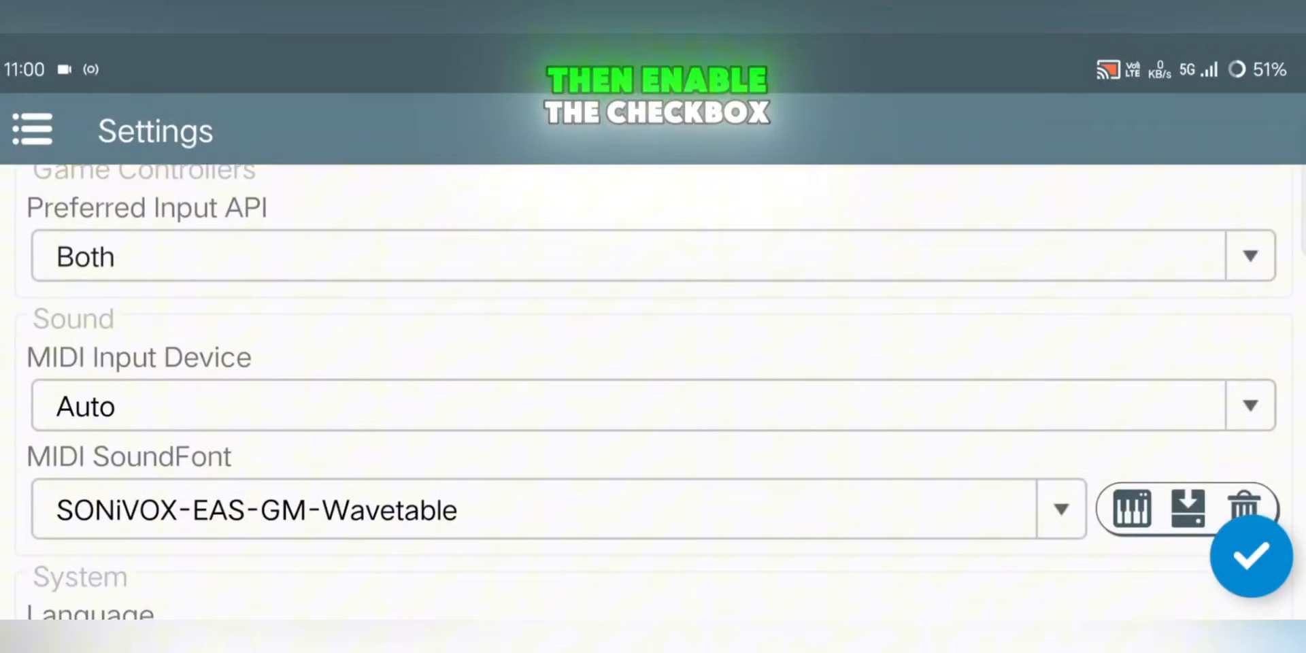
scroll("down", 3)
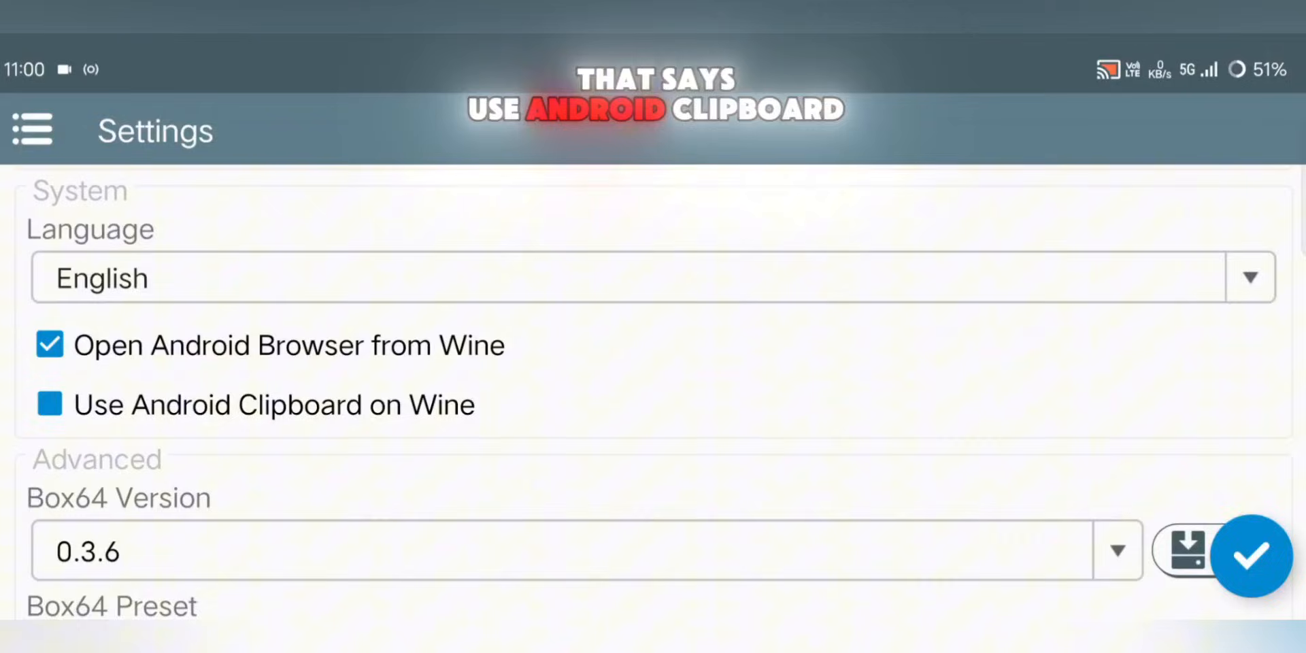
left_click(49, 404)
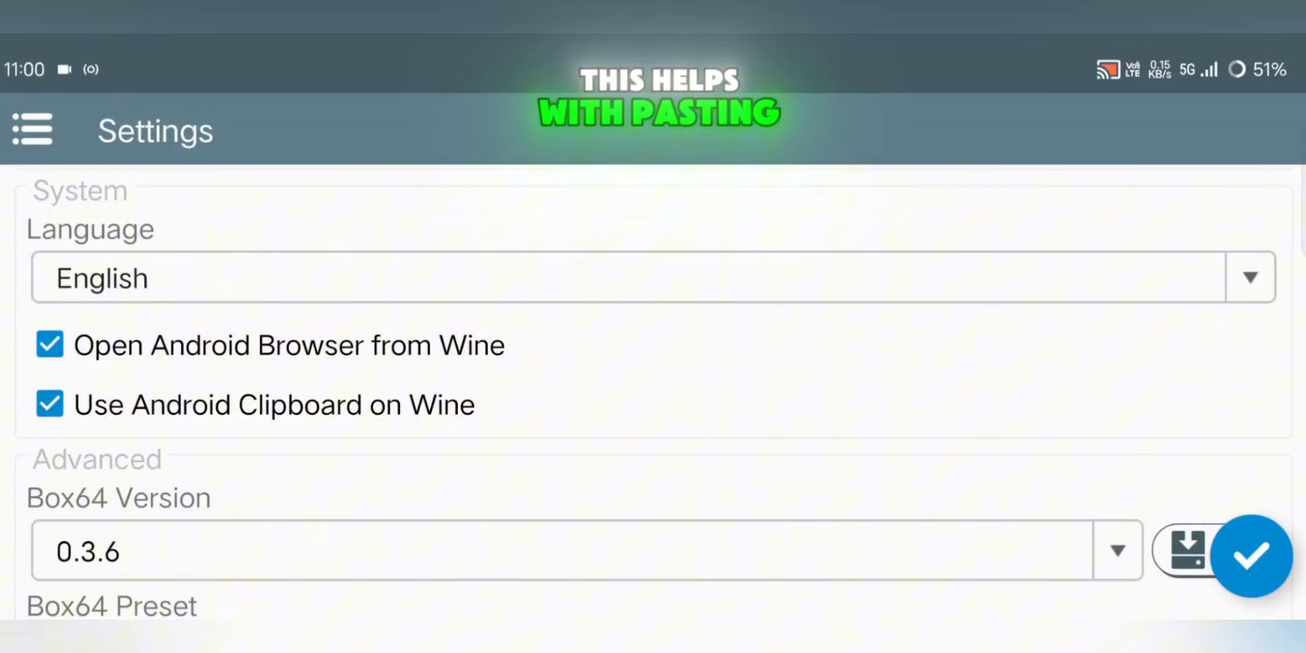
scroll("down", 3)
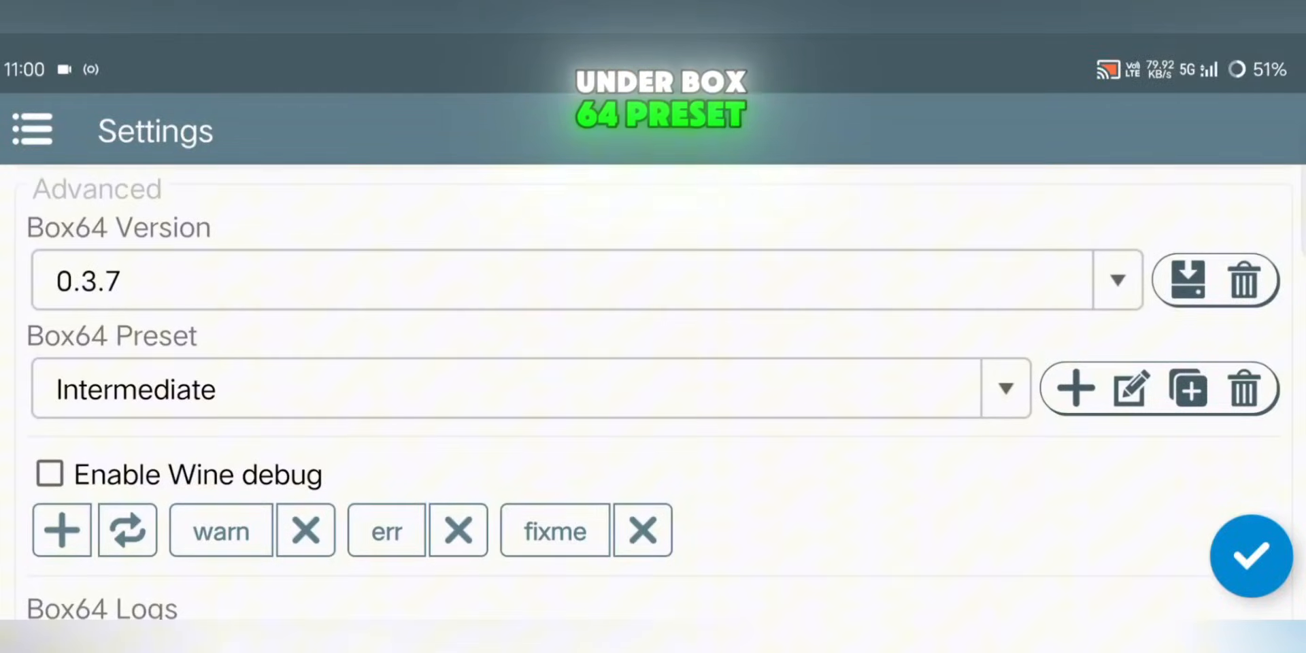
left_click(1004, 388)
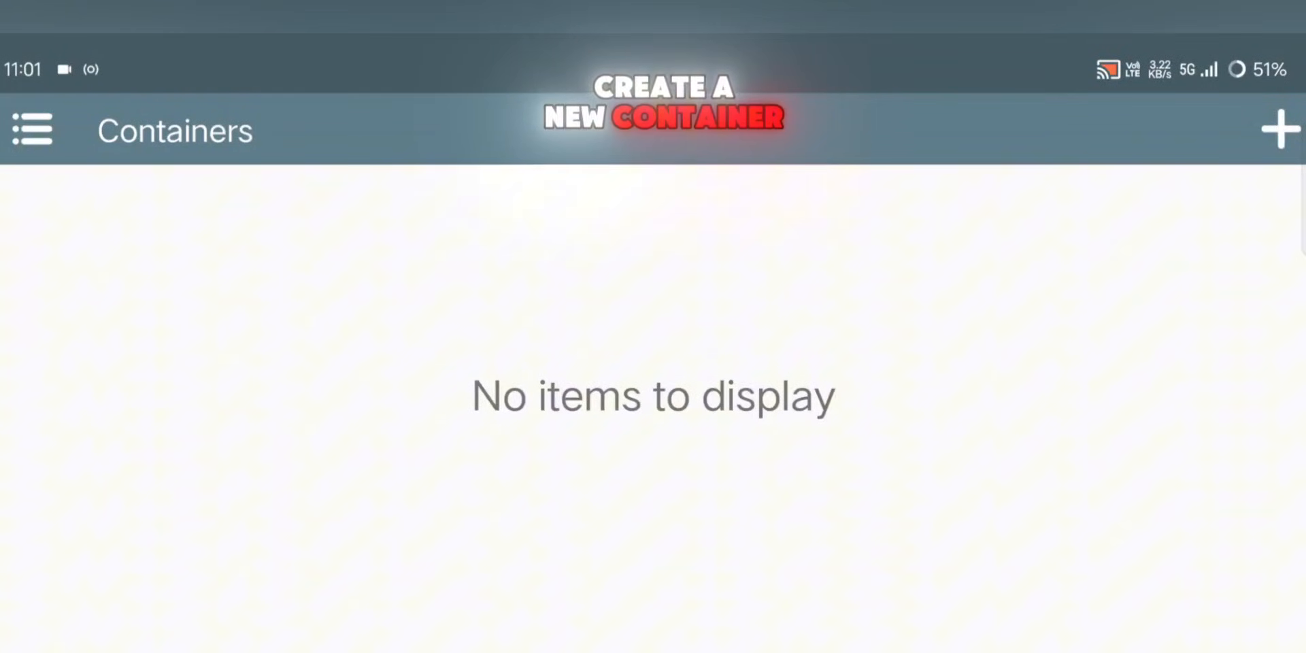
Create a new container with 1280x720 screen size and Turnip (Adreno) graphics, default Turnip config
left_click(1280, 130)
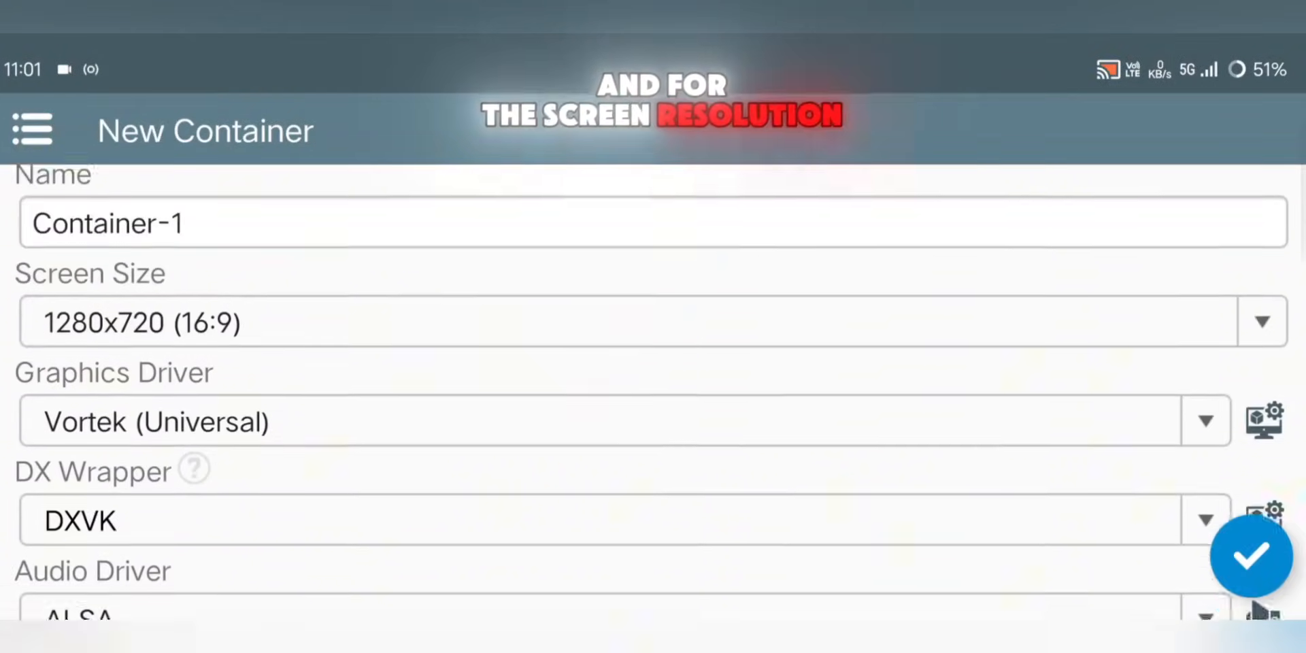
left_click(625, 322)
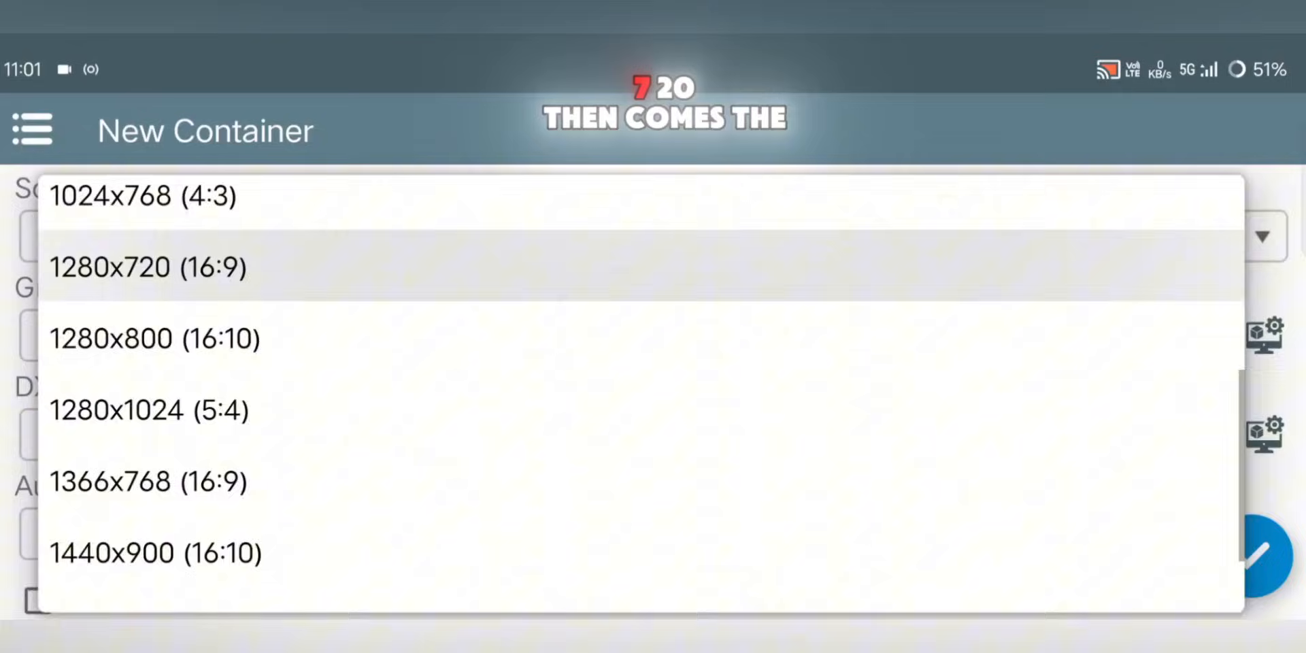
left_click(149, 266)
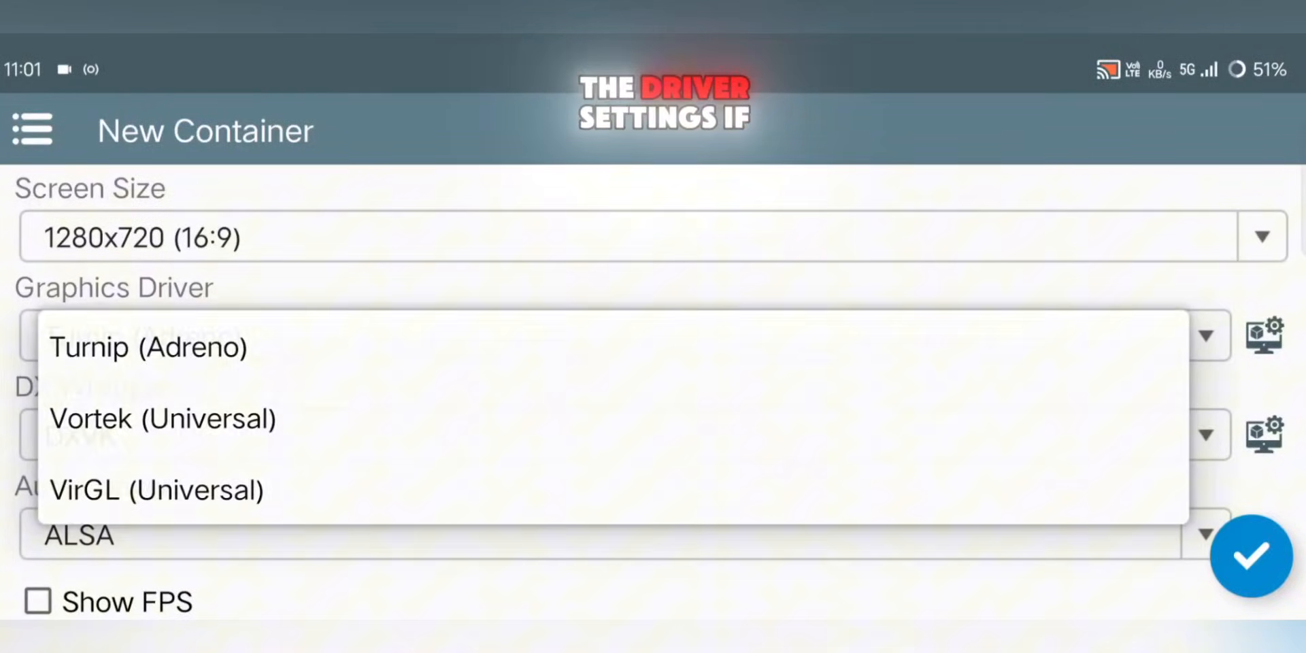
left_click(1264, 336)
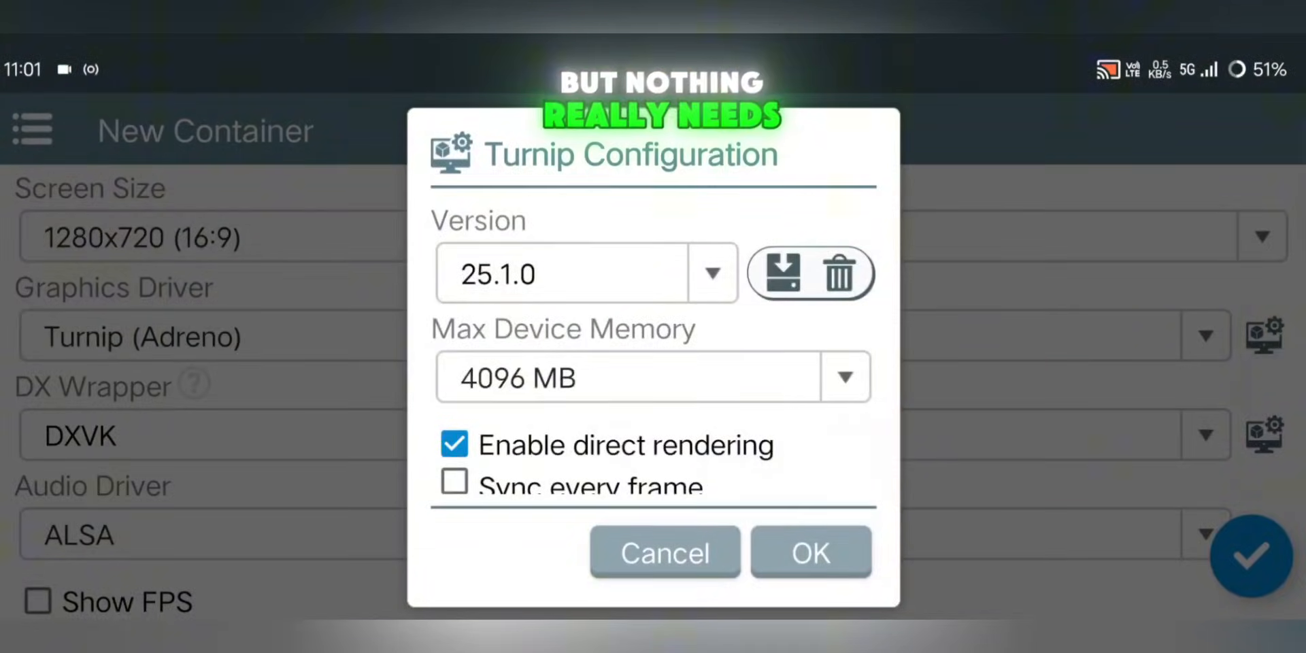
left_click(808, 551)
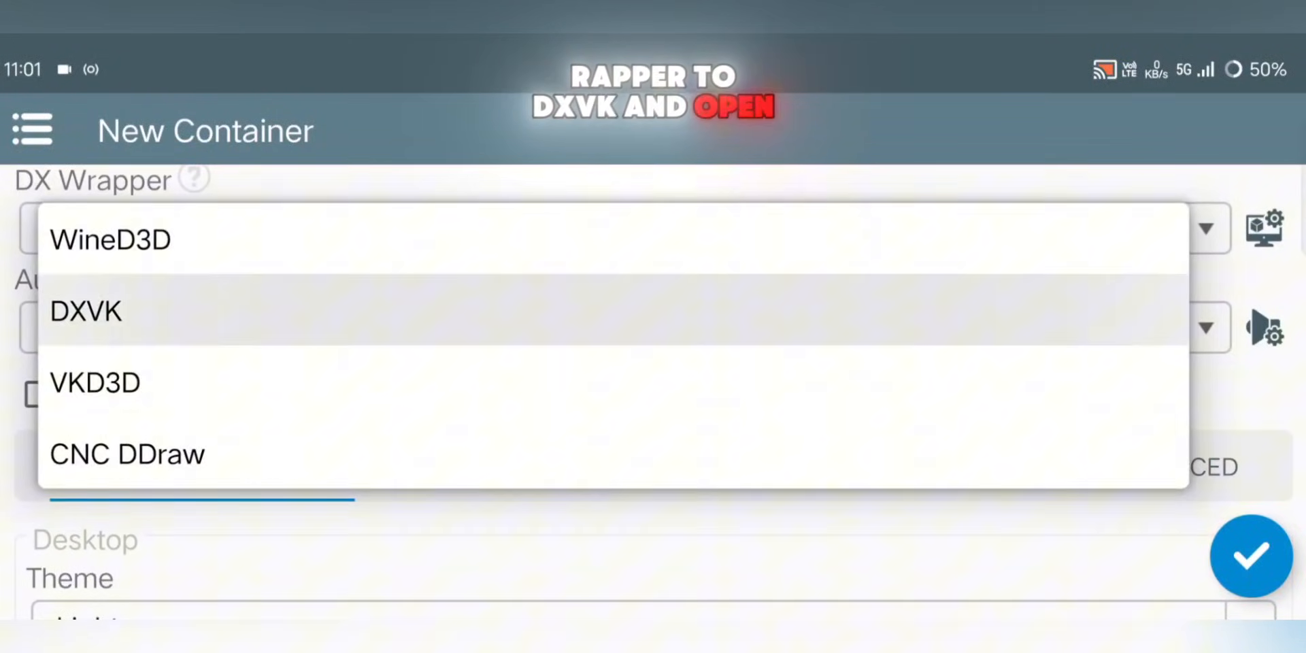
Keep DXVK as the DX wrapper and choose PulseAudio as the audio driver
left_click(86, 310)
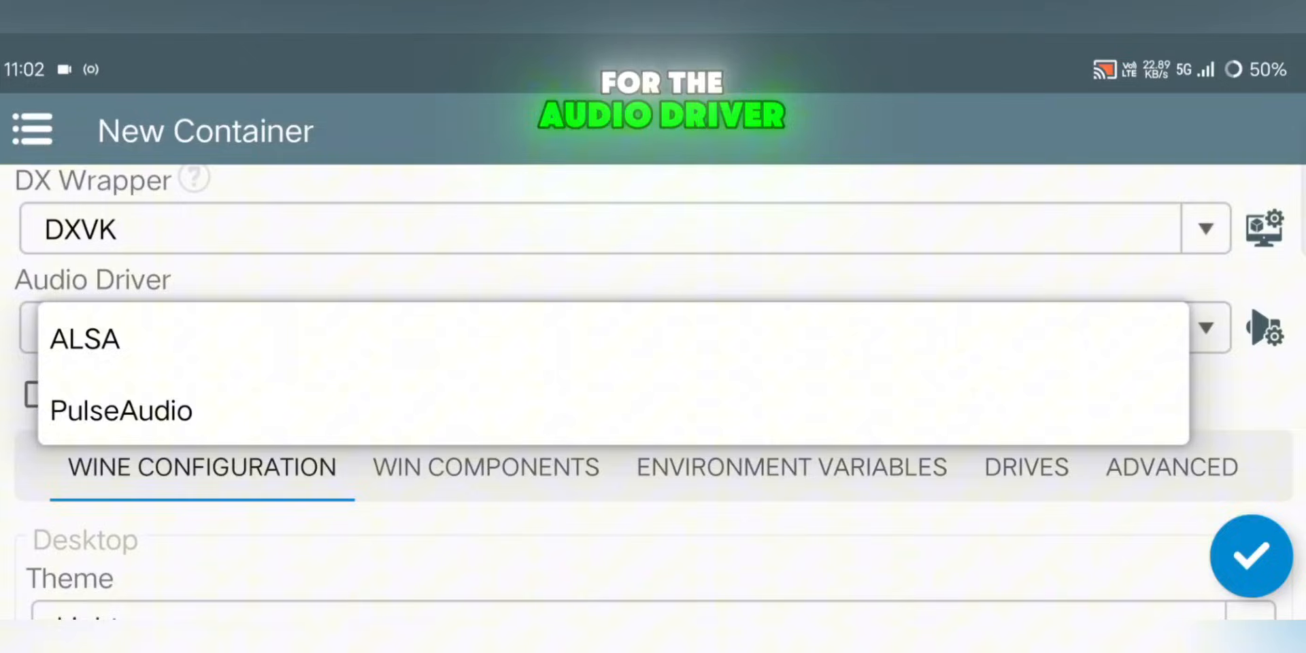
left_click(121, 409)
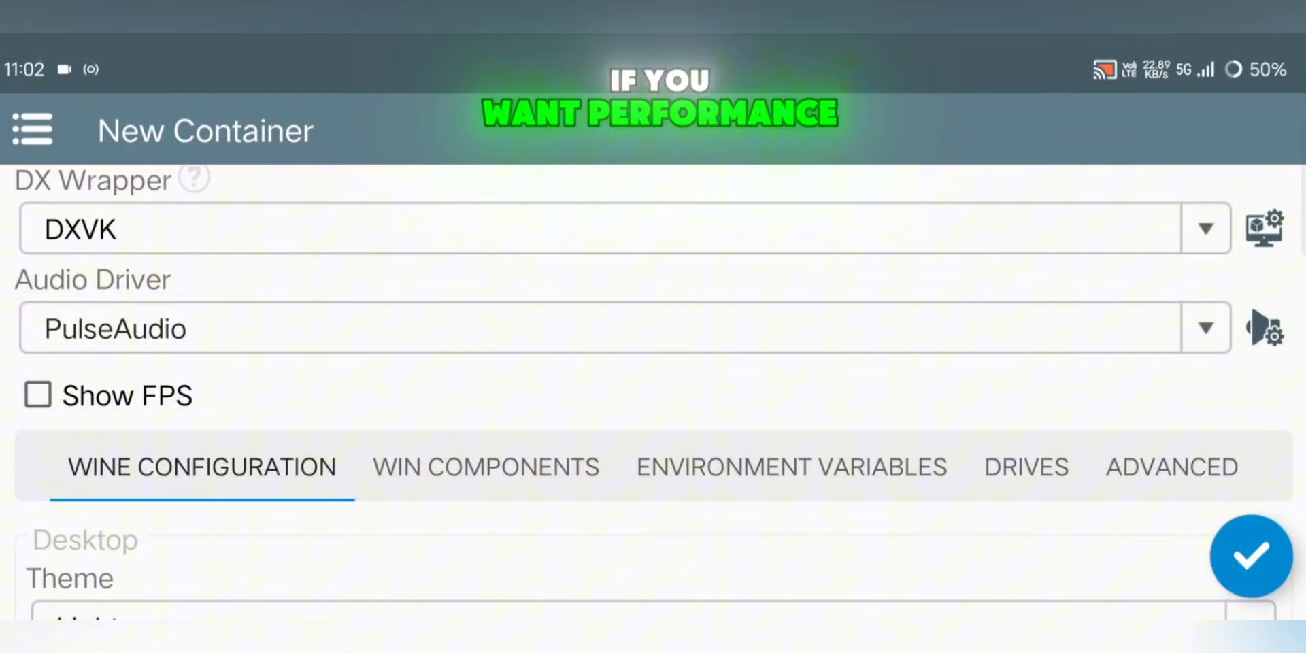
scroll("down", 3)
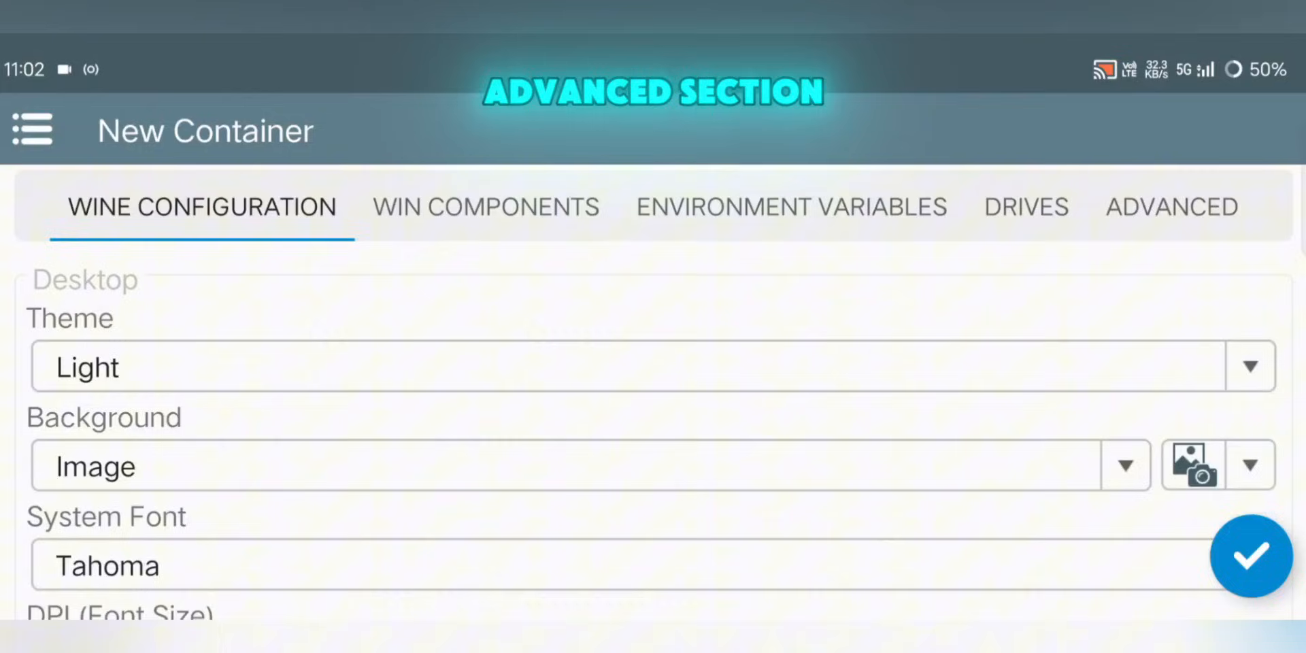
In Advanced settings, choose Windows 10 and enable every CPU for processor affinity
left_click(1170, 207)
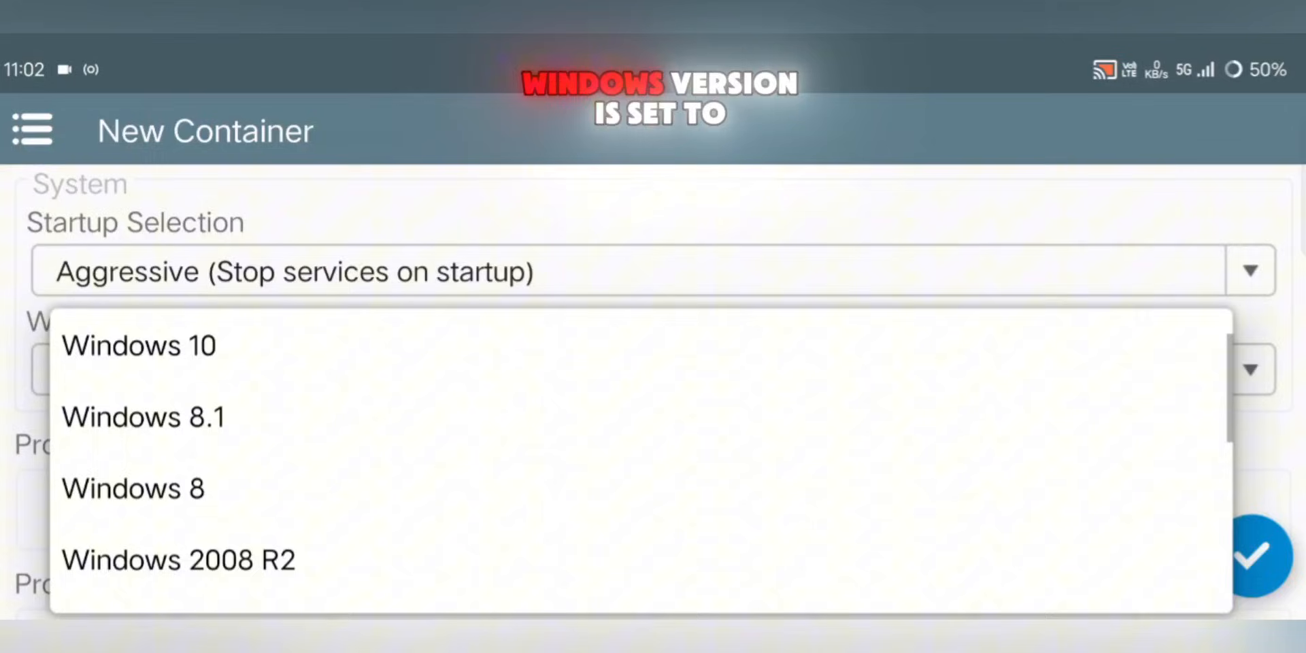
left_click(139, 346)
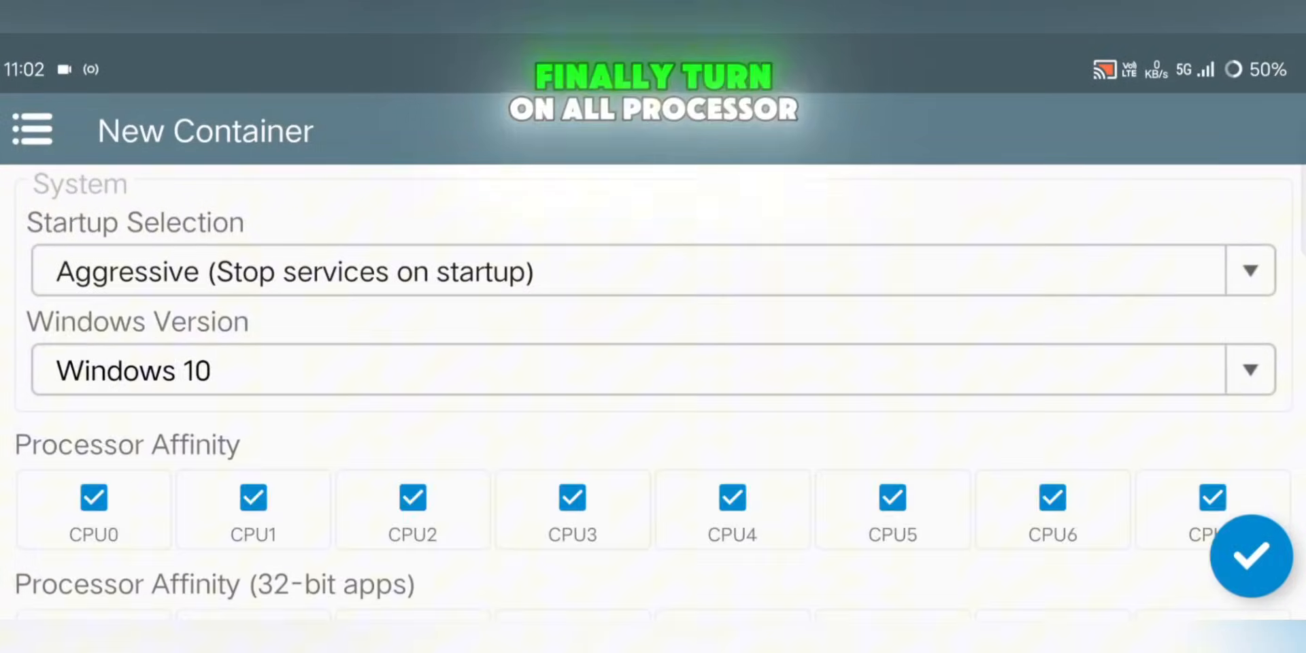
scroll("down", 3)
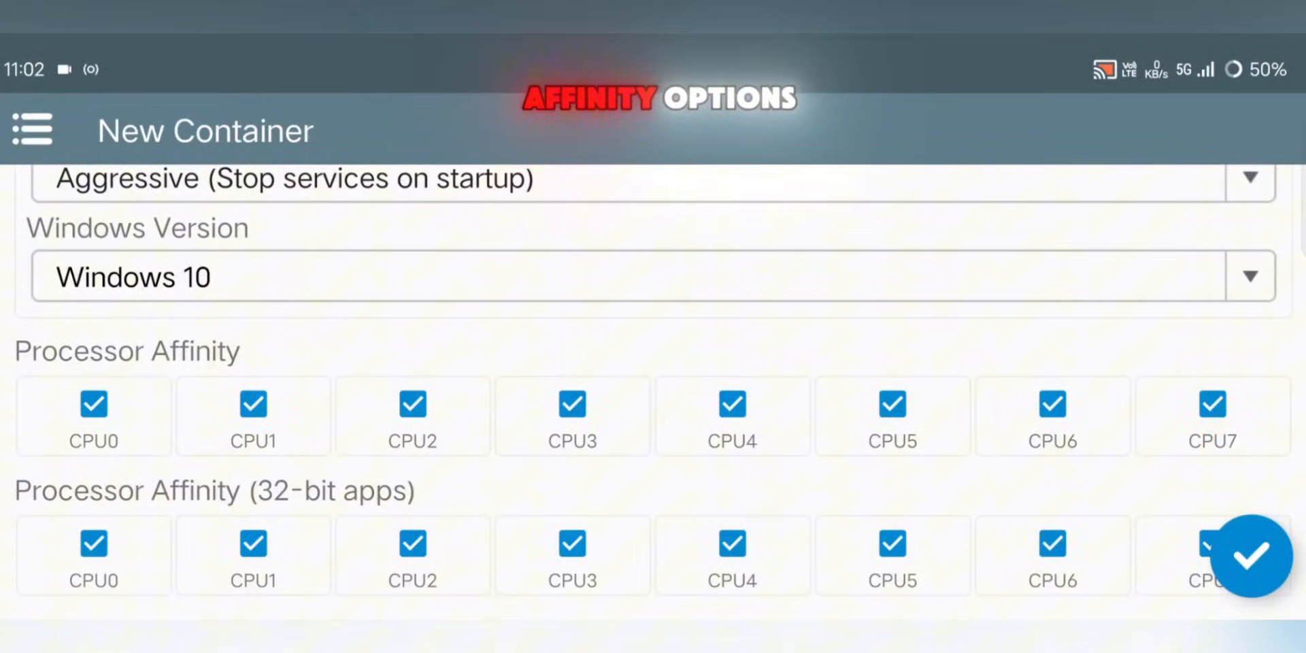
left_click(1249, 555)
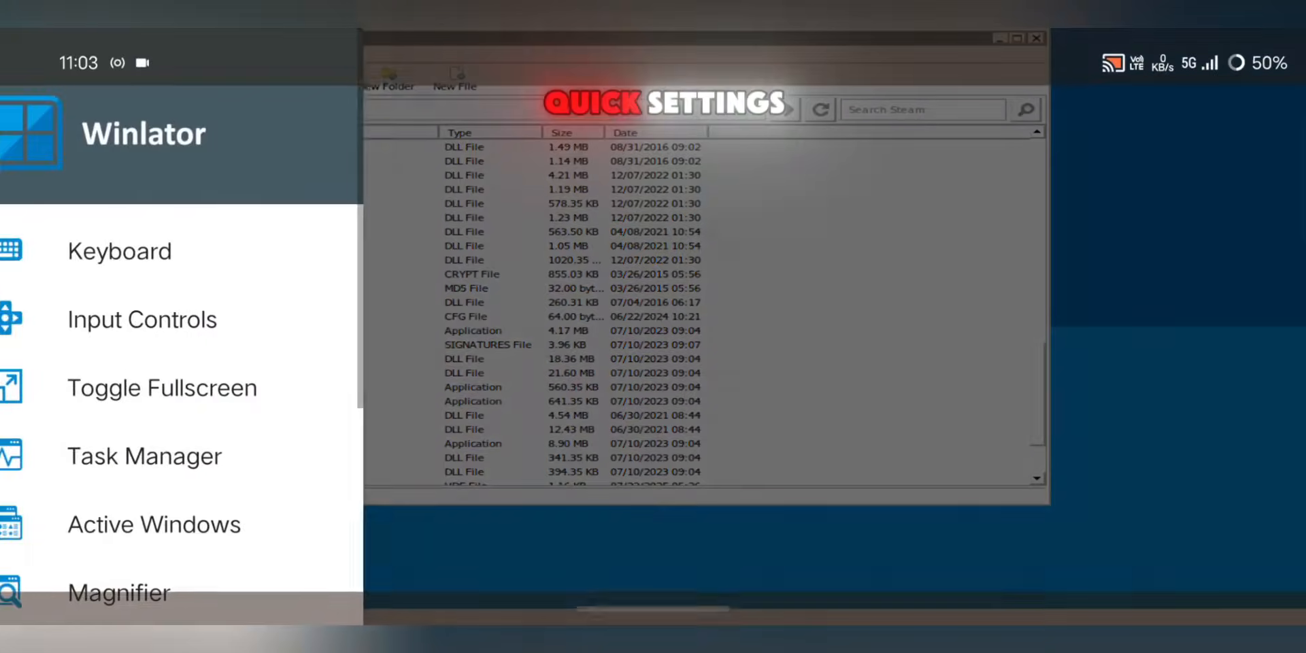
Check the running Steam helper processes in Task Manager and close the overview
left_click(144, 456)
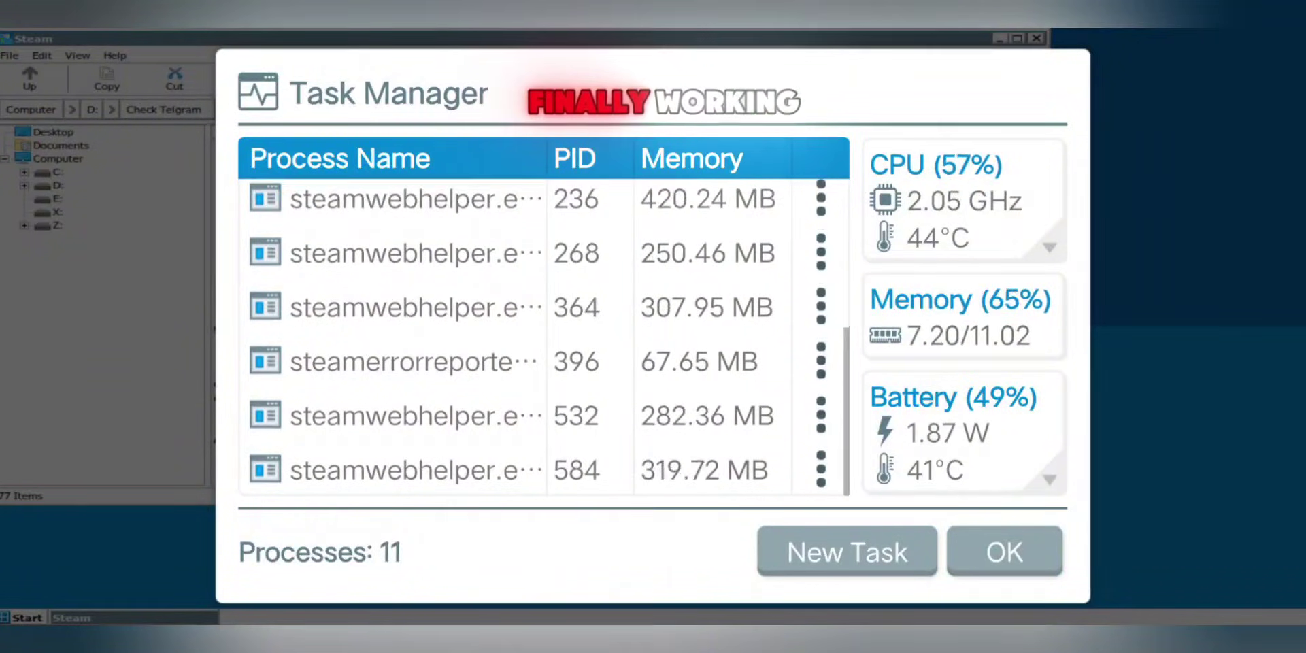
left_click(1004, 551)
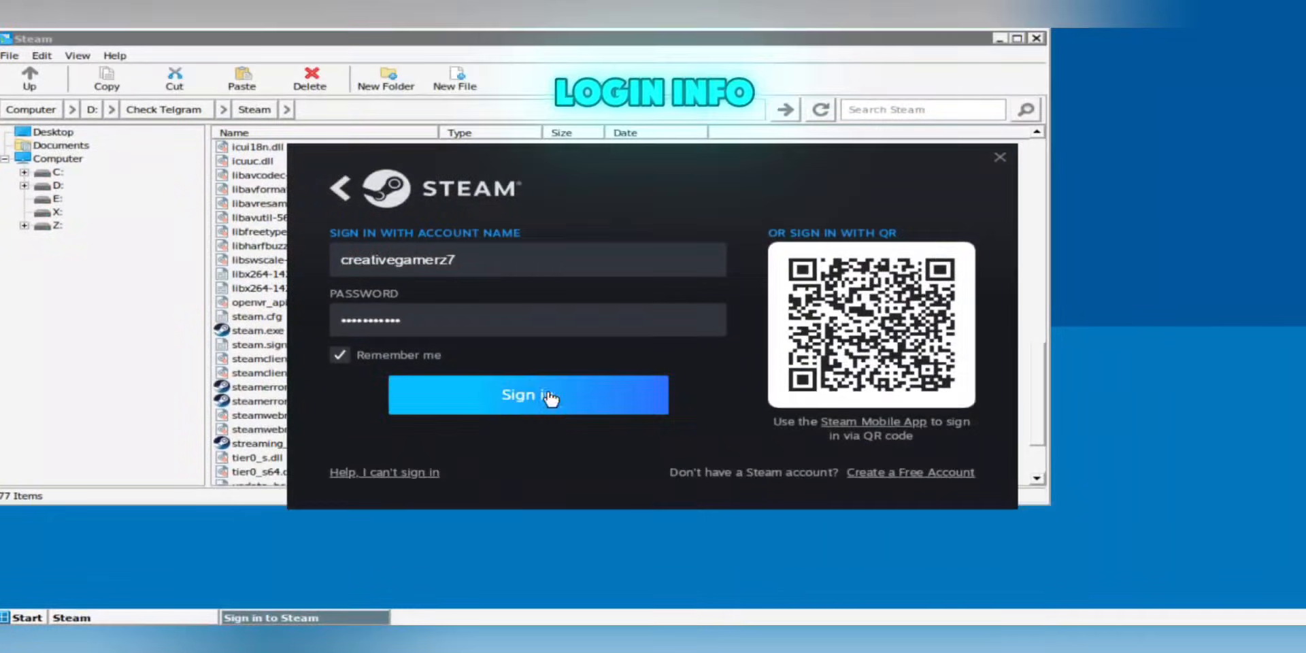
Sign in to the Steam account with Remember me enabled
left_click(527, 395)
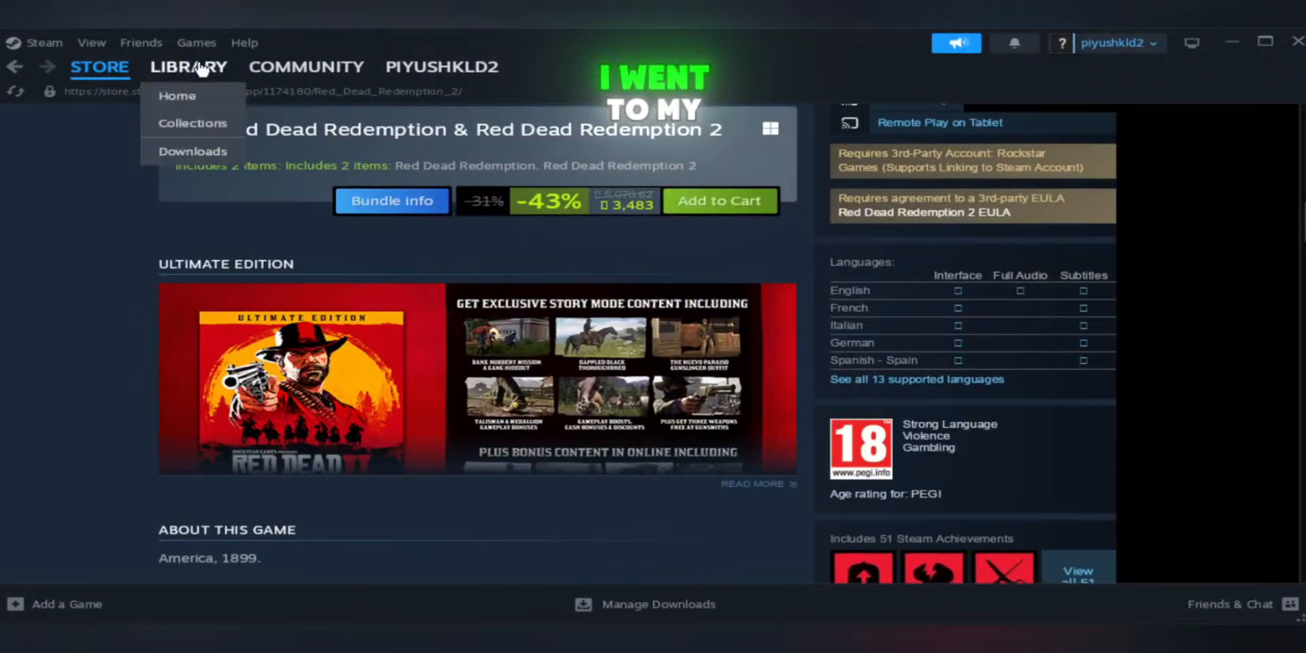
Browse Marvel Rivals and War Thunder in the library, then launch Walking Zombie 2
left_click(177, 96)
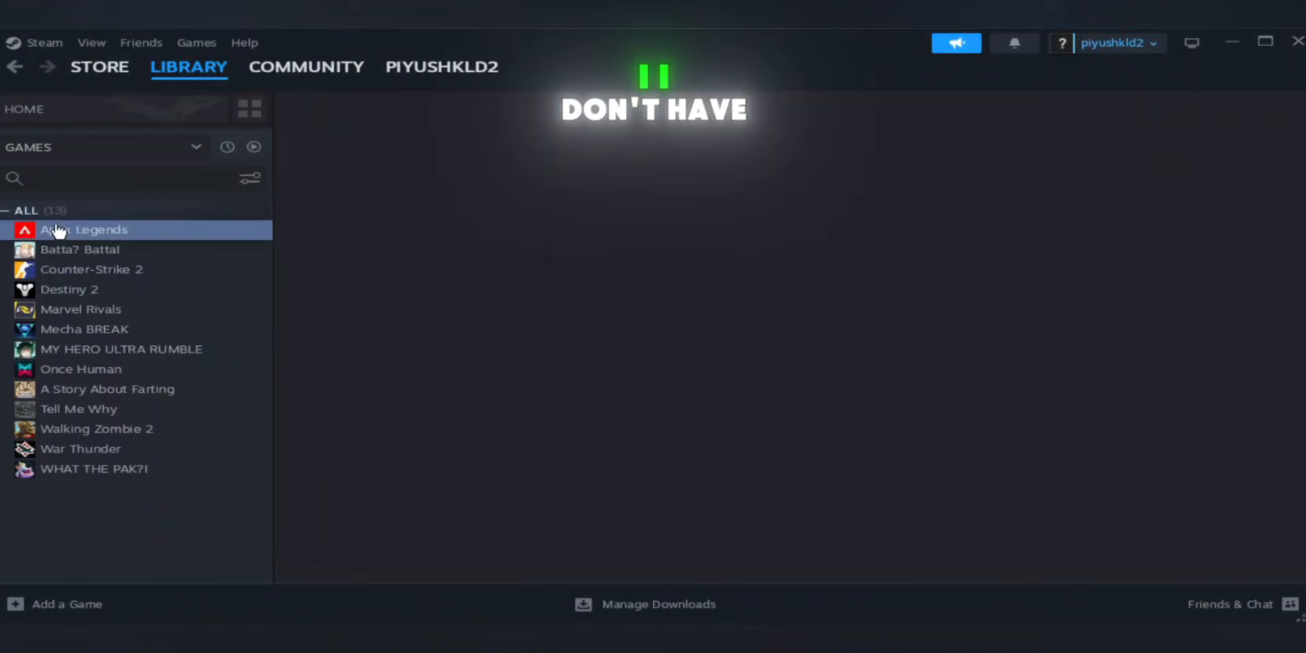
left_click(80, 308)
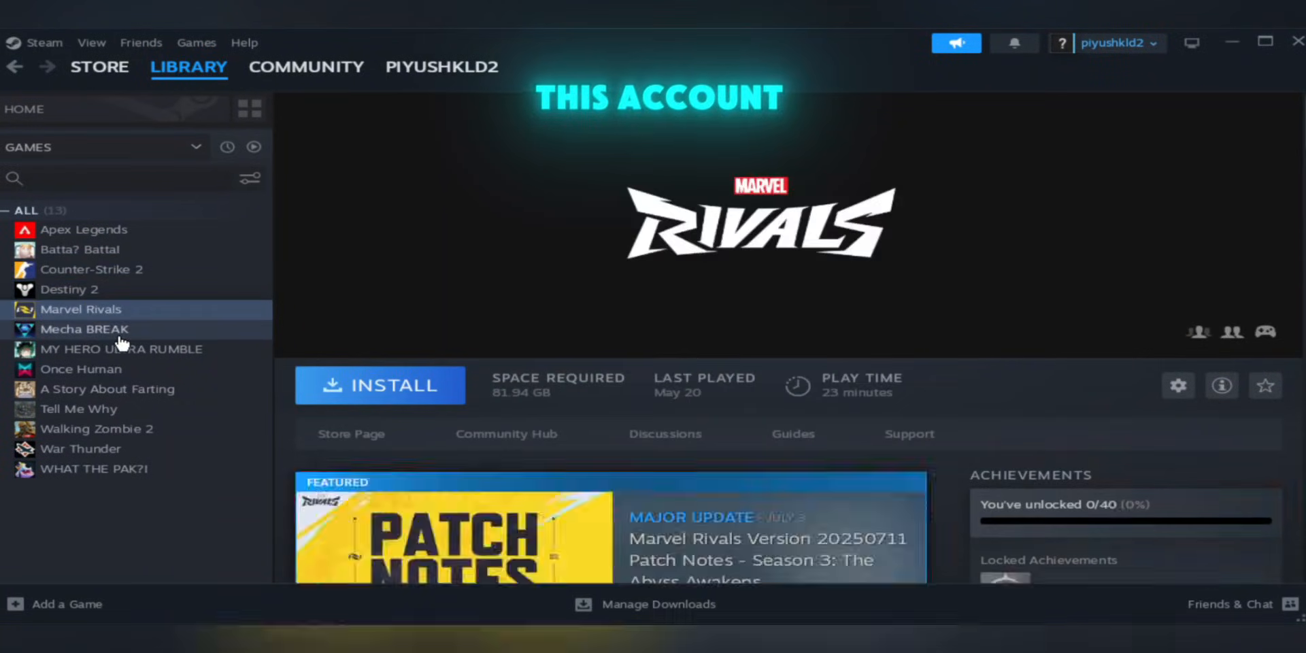
left_click(81, 447)
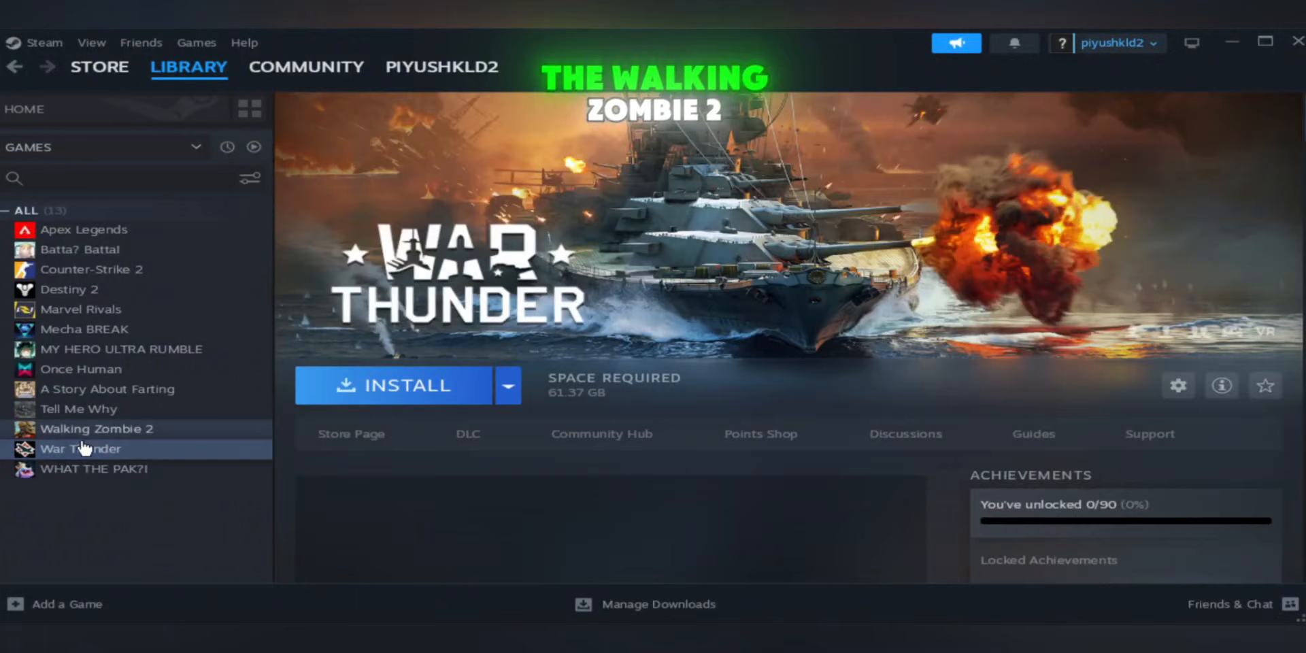
left_click(95, 429)
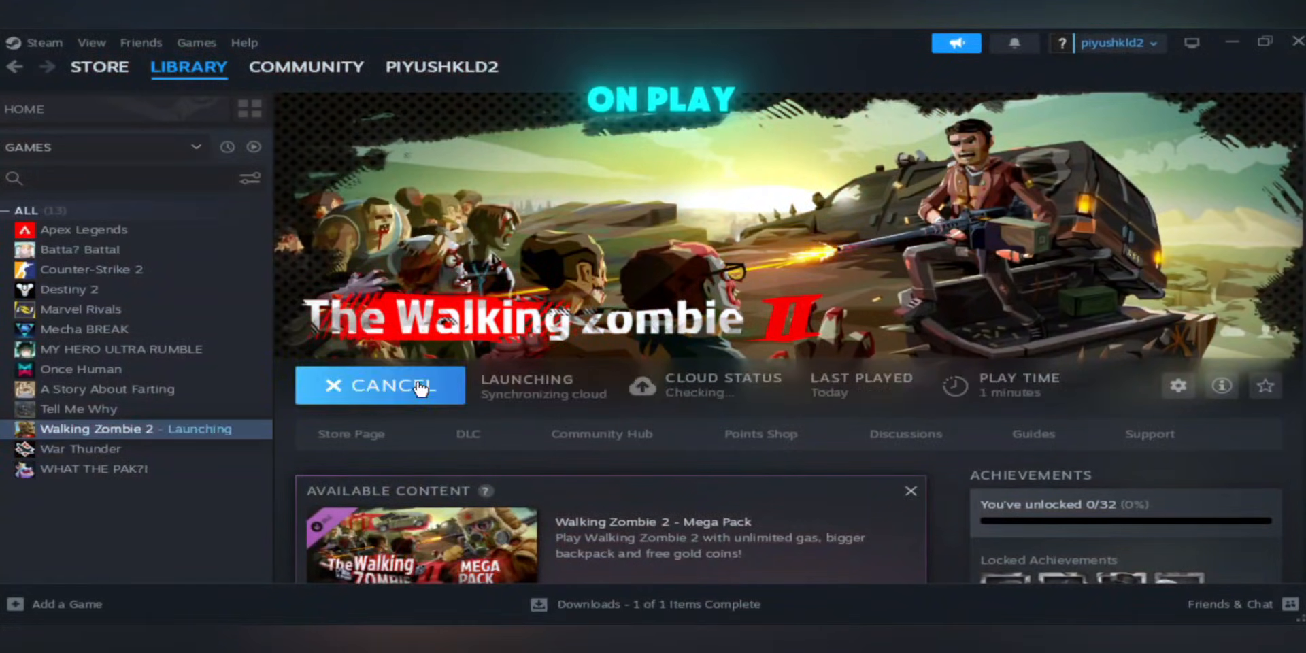
left_click(379, 385)
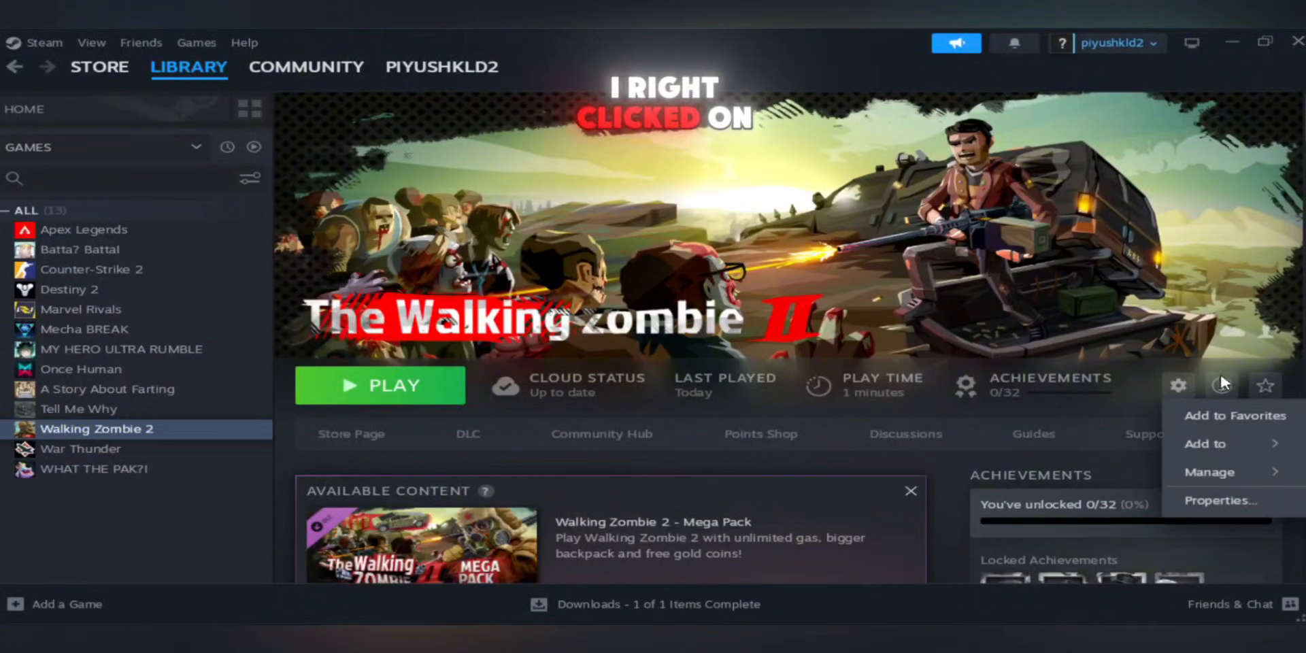
Open Walking Zombie 2's installed files folder via Manage > Browse local files
left_click(1209, 472)
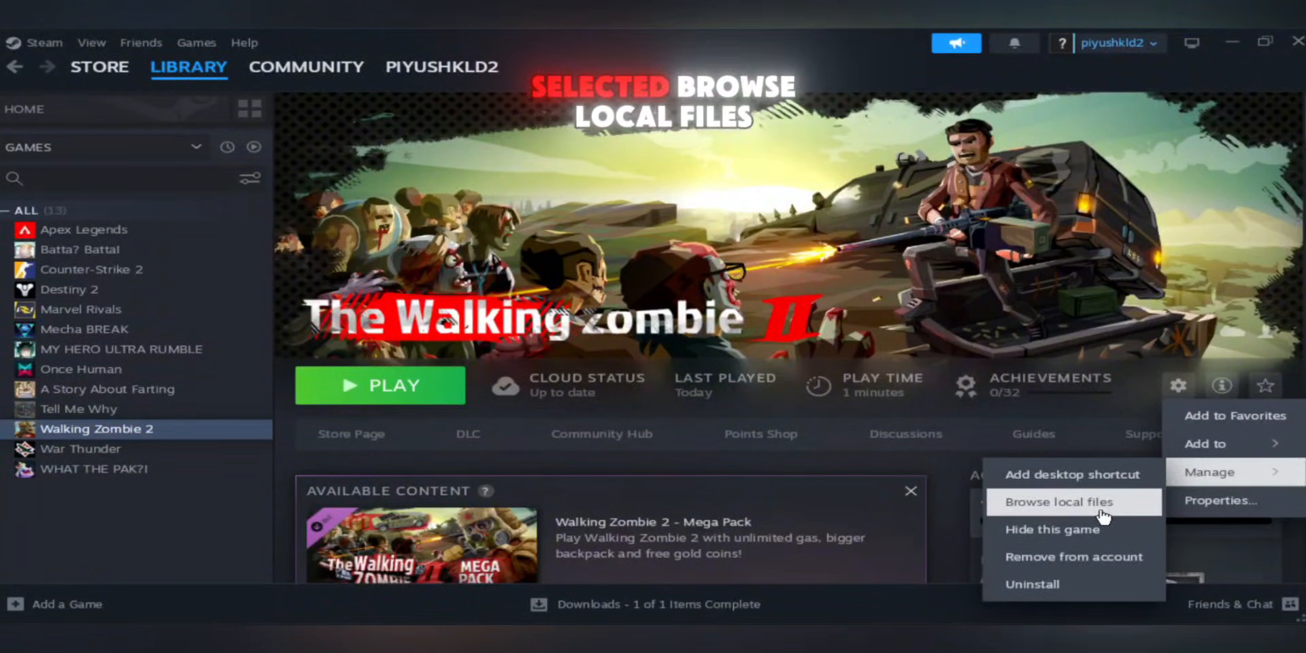
left_click(1058, 502)
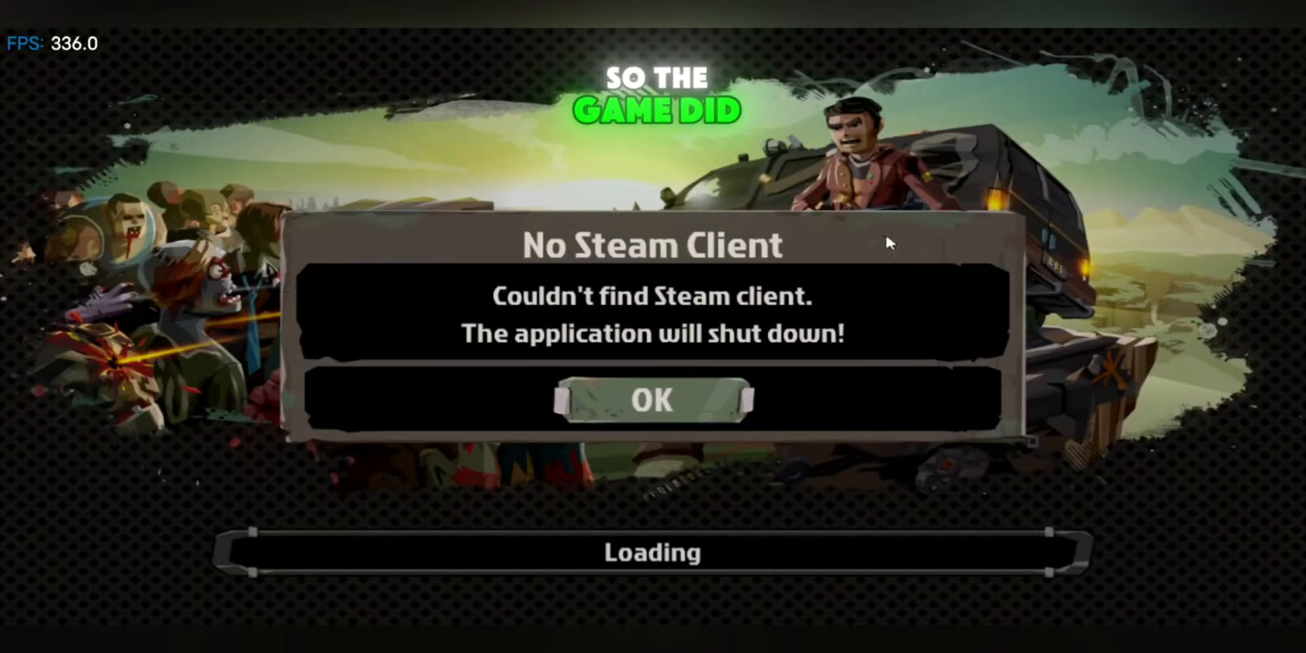
Acknowledge the No Steam Client error so the game shuts down
left_click(653, 399)
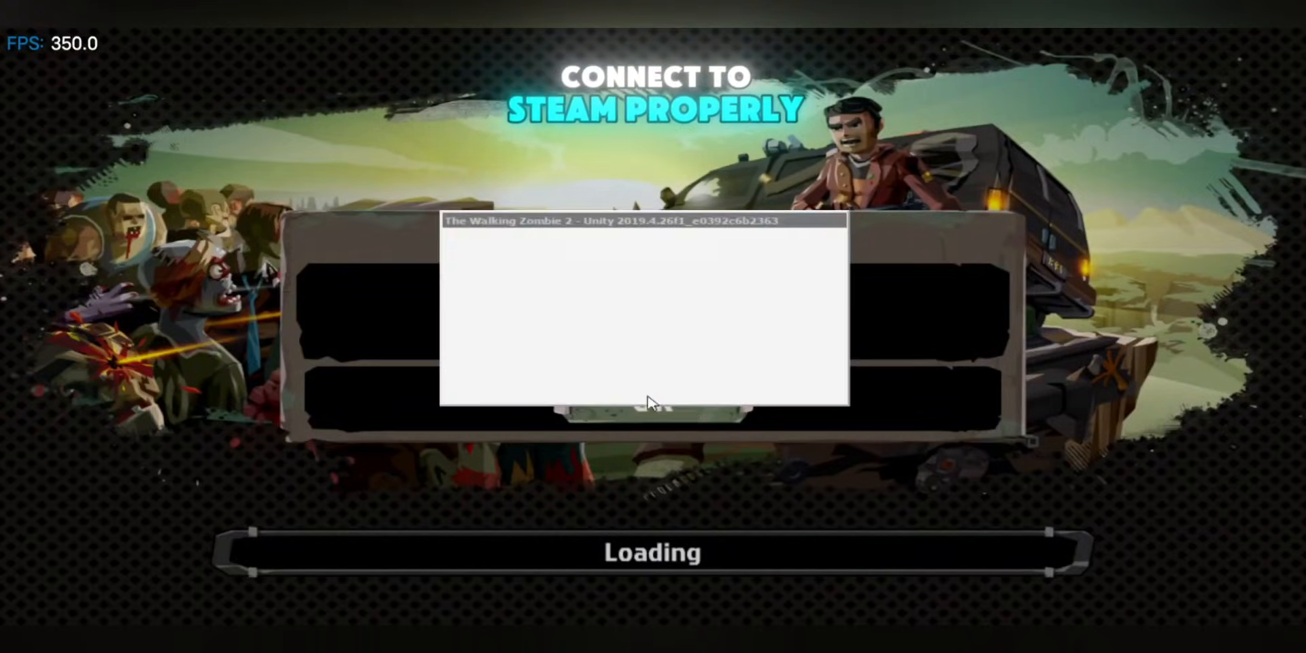